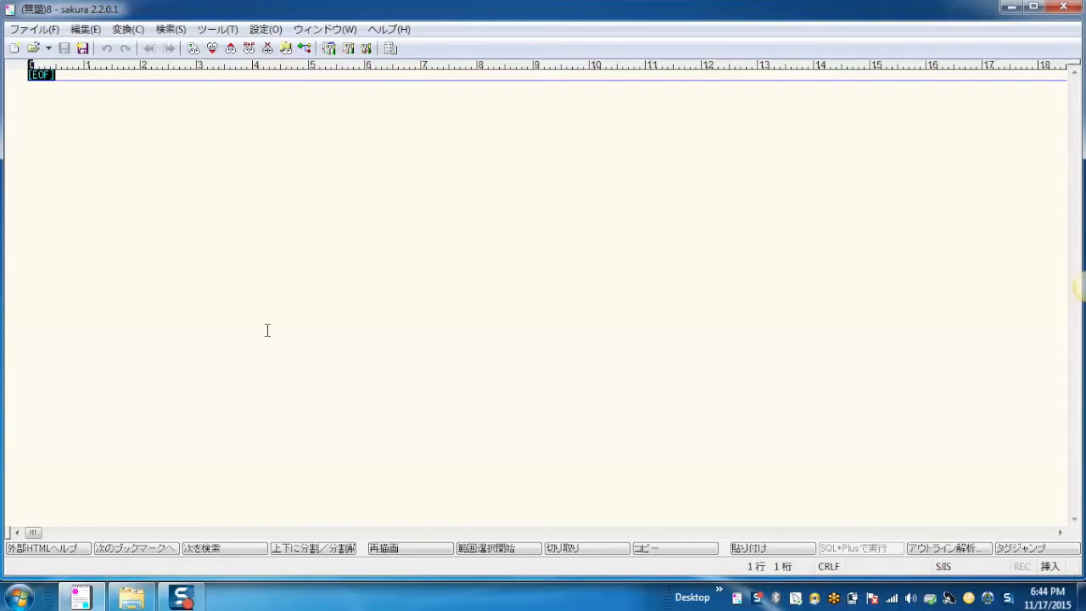
pyautogui.moveTo(653, 129)
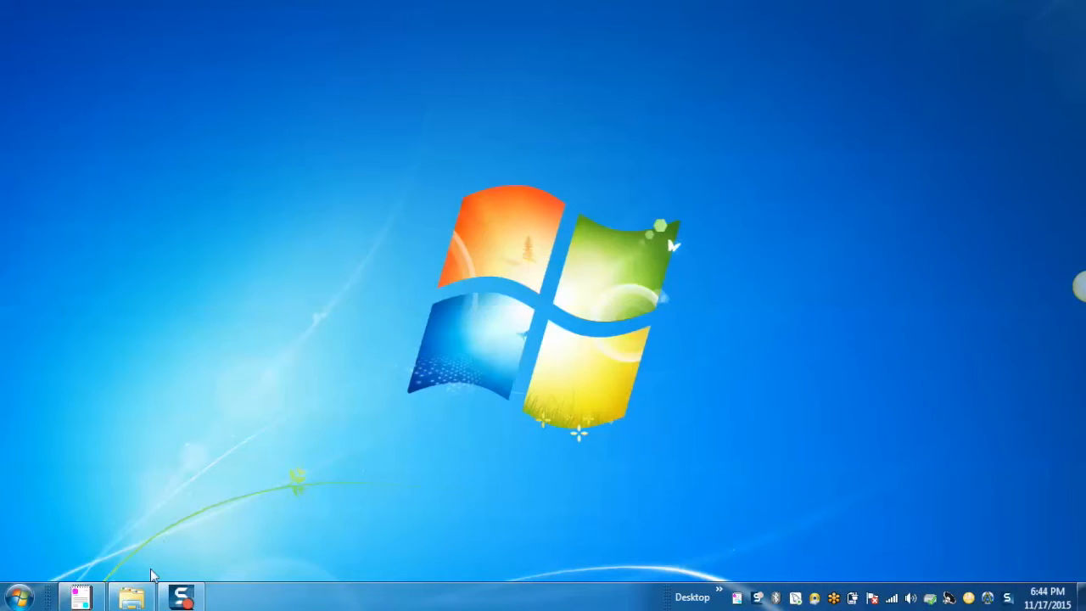
pyautogui.moveTo(132, 597)
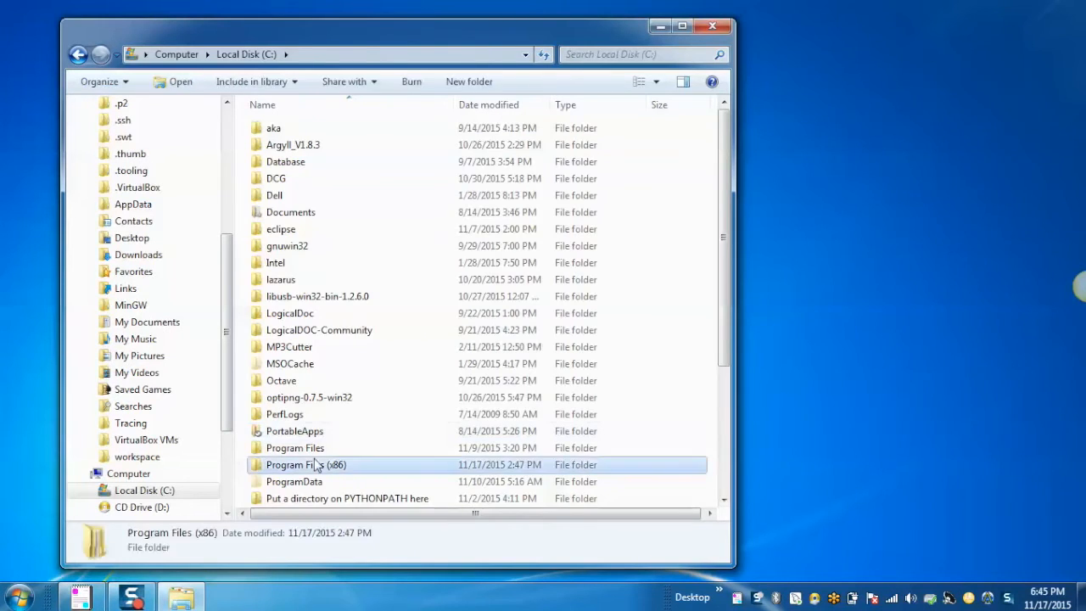
# - Browse Program Files (x86) to the sakura install folder, then return to Sakura Editor
pyautogui.doubleClick(306, 464)
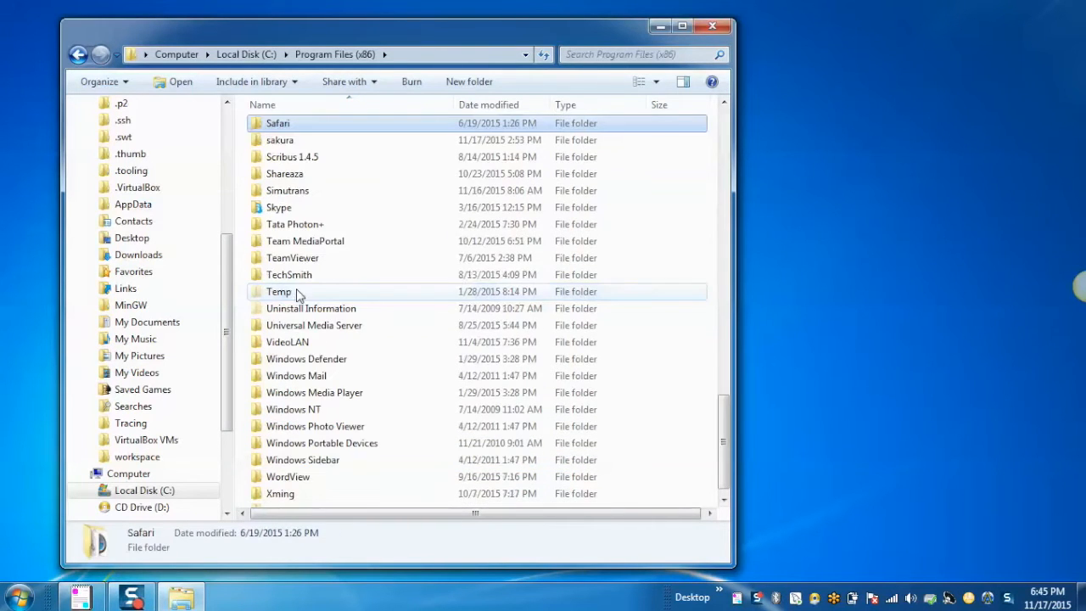
pyautogui.doubleClick(280, 140)
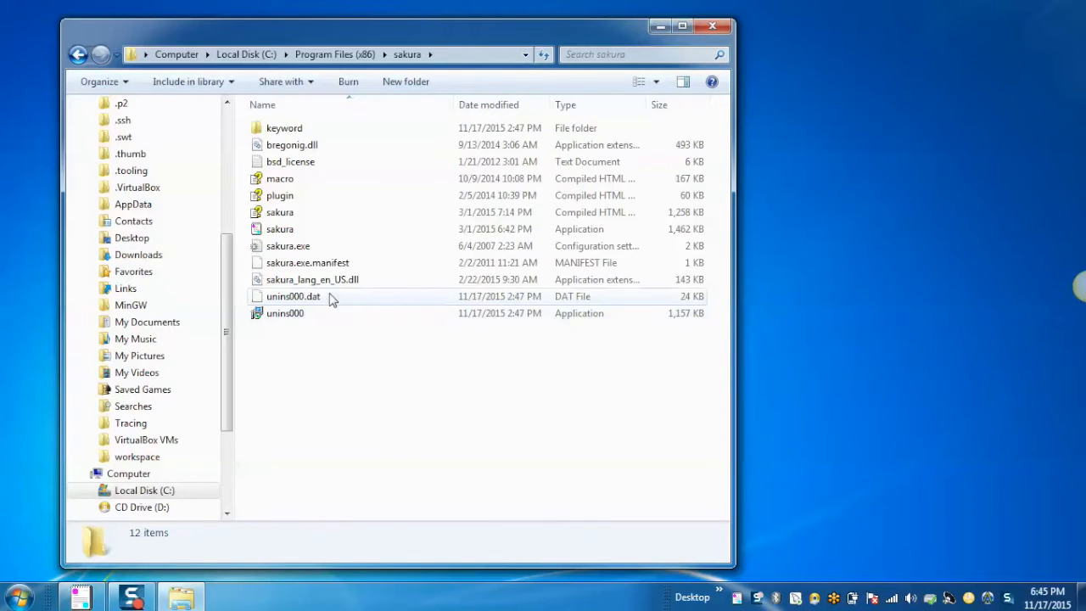
pyautogui.moveTo(312, 279)
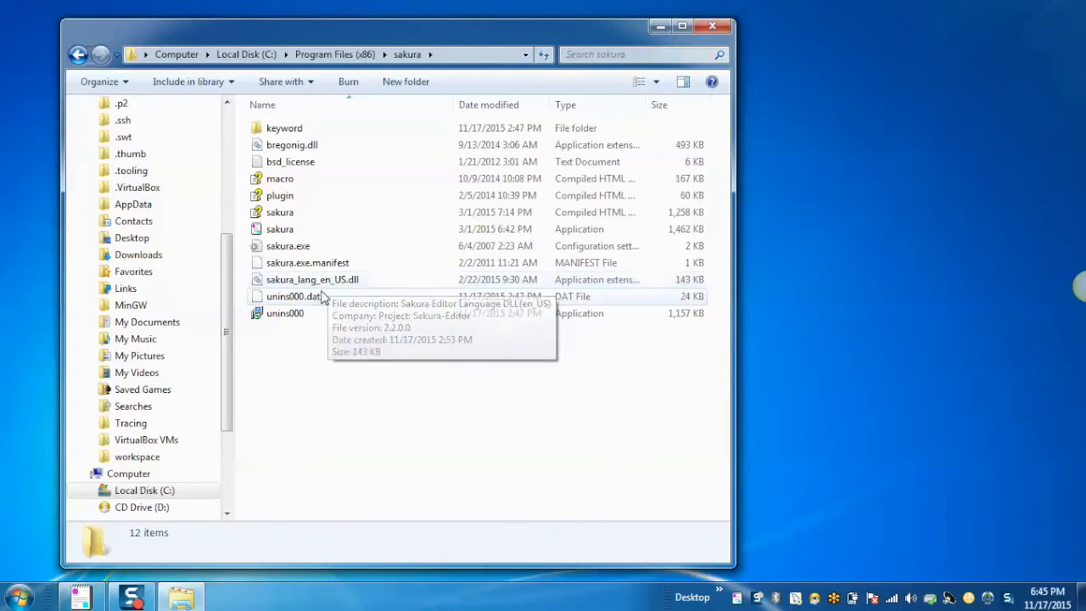
pyautogui.click(711, 26)
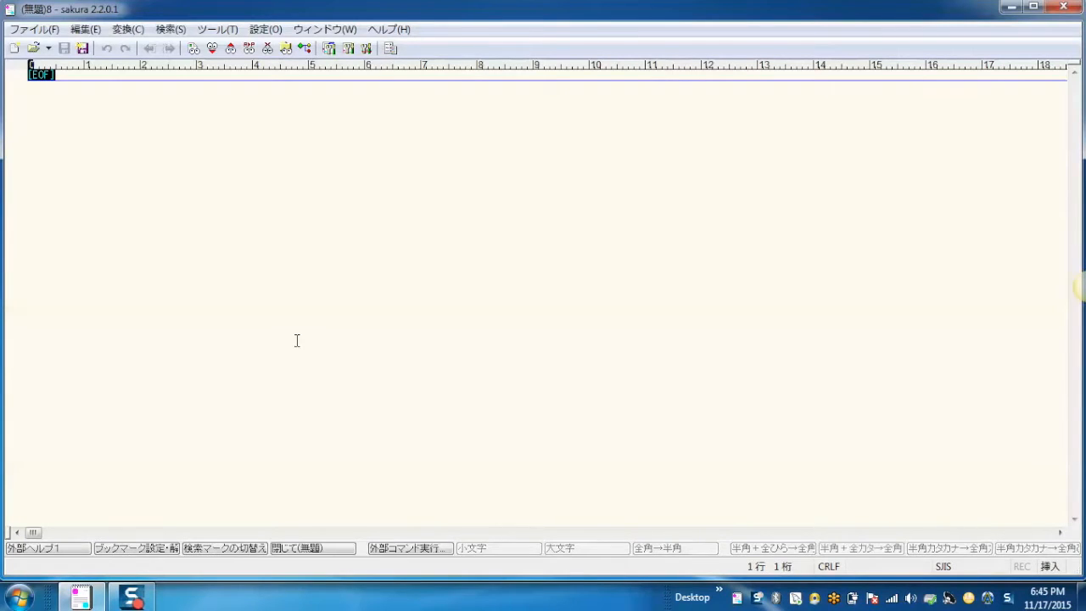
# - Set the Window tab's language option to English (United States) and confirm with OK
pyautogui.click(265, 29)
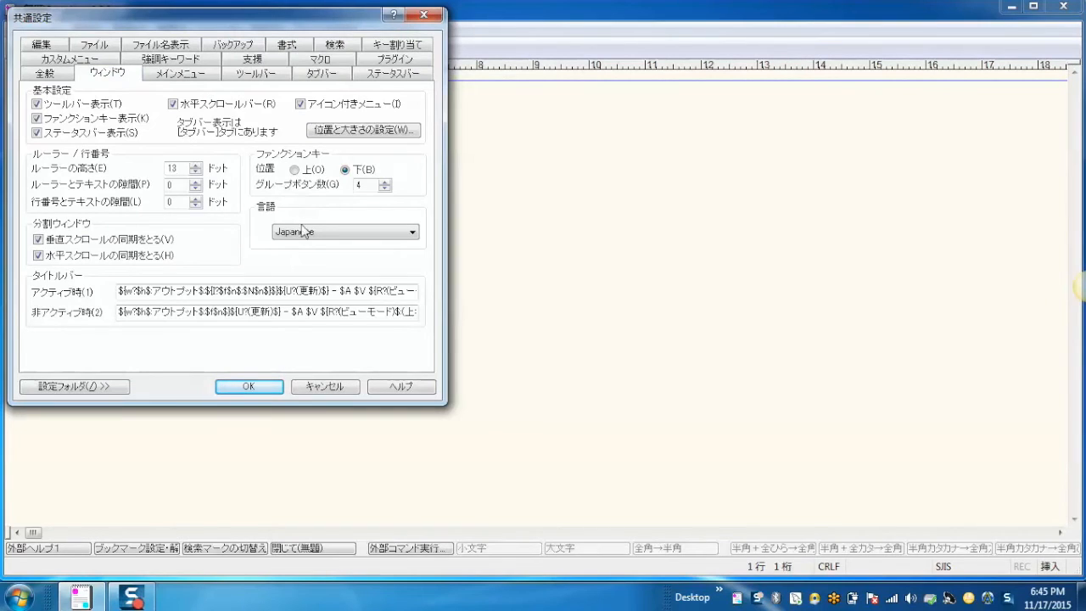
pyautogui.click(343, 230)
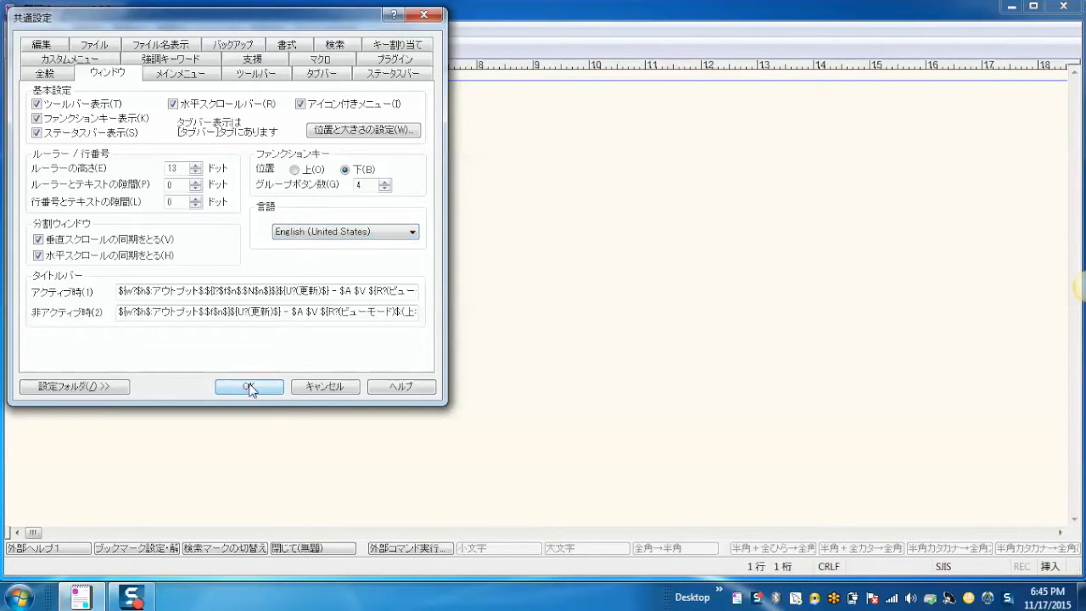
pyautogui.click(249, 386)
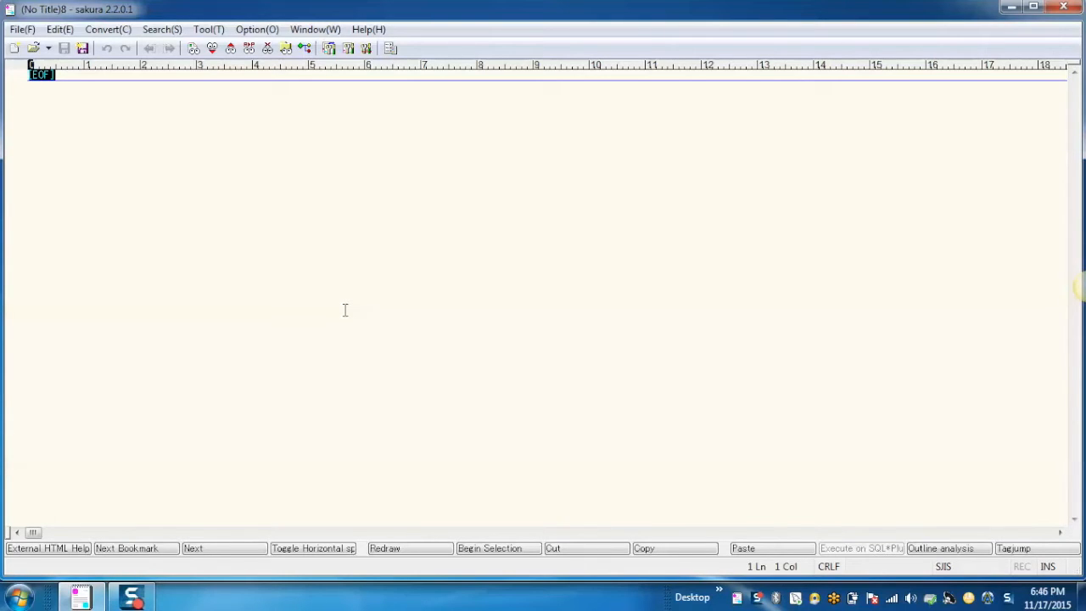
# - Type 'gsdhhsdoigsdgbsodb' into the untitled document
pyautogui.write('gsdhhsdoigsdgbsodbsdgbosdibzodgodsin')
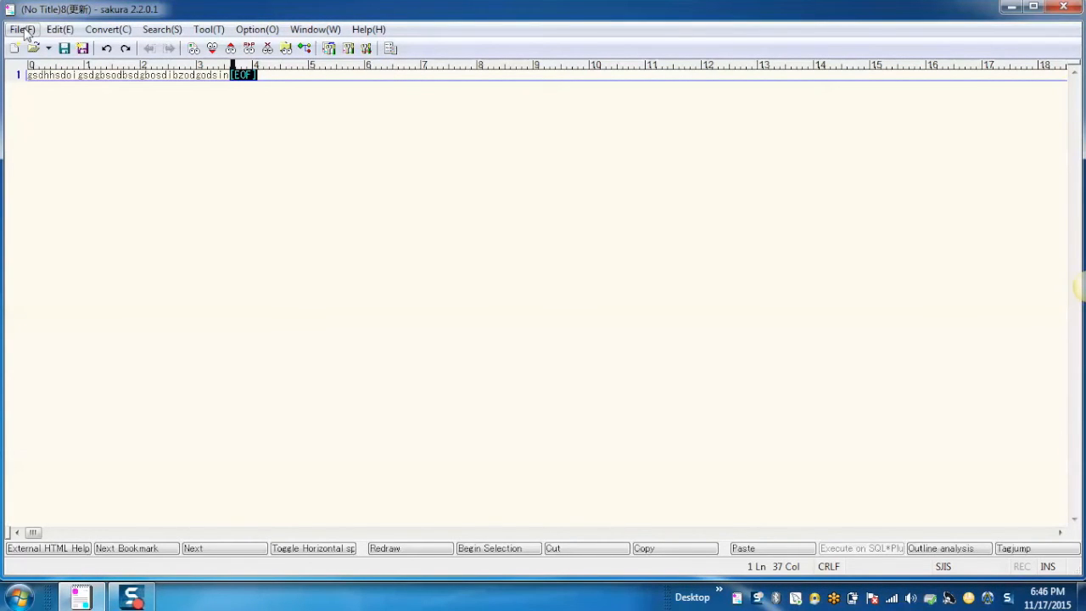
pyautogui.click(21, 29)
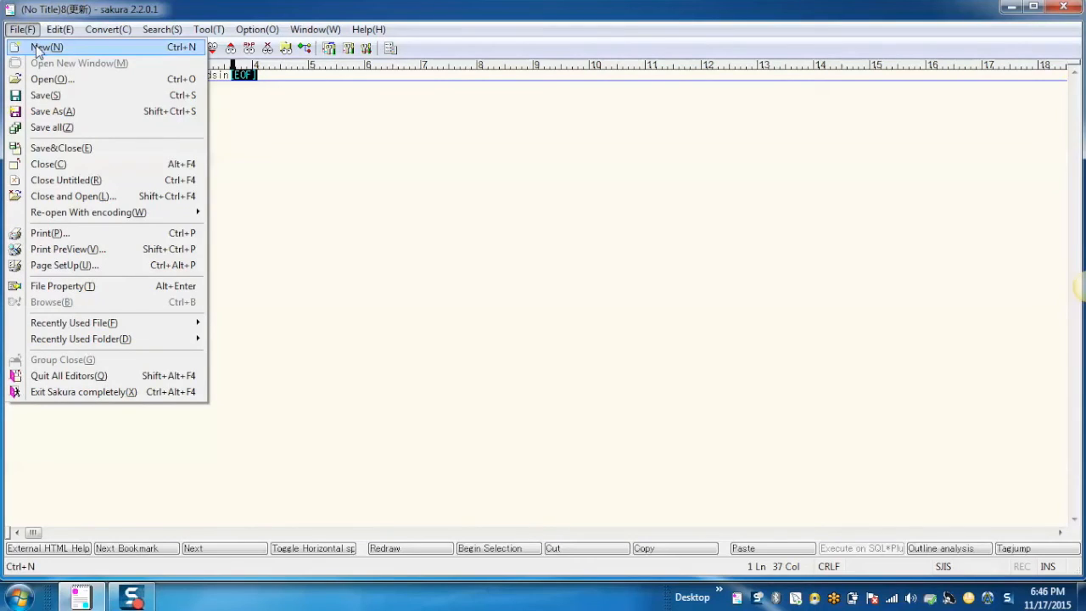
pyautogui.moveTo(292, 190)
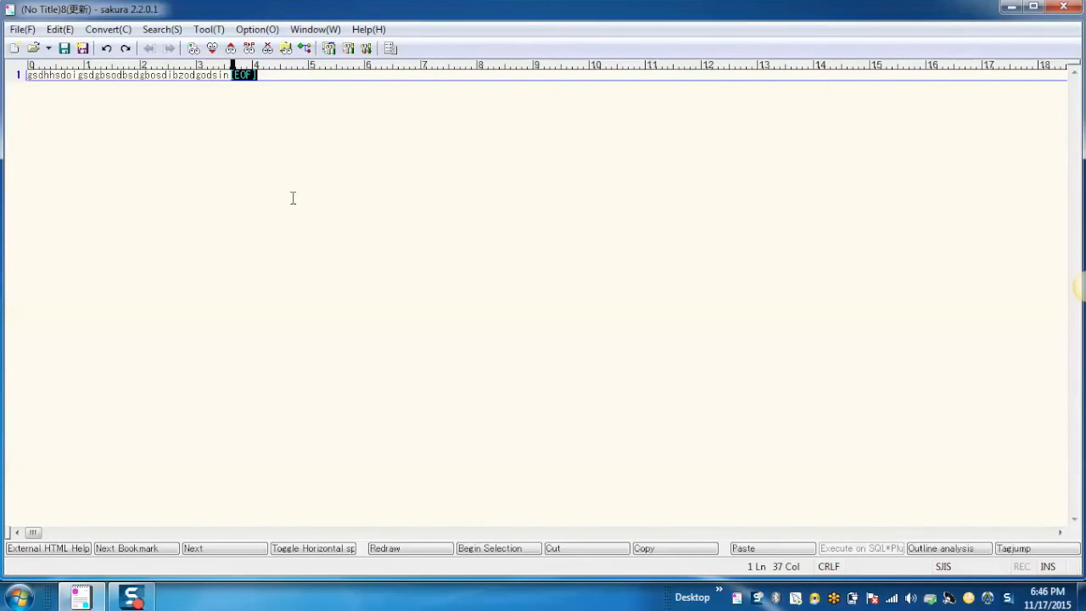
pyautogui.click(21, 29)
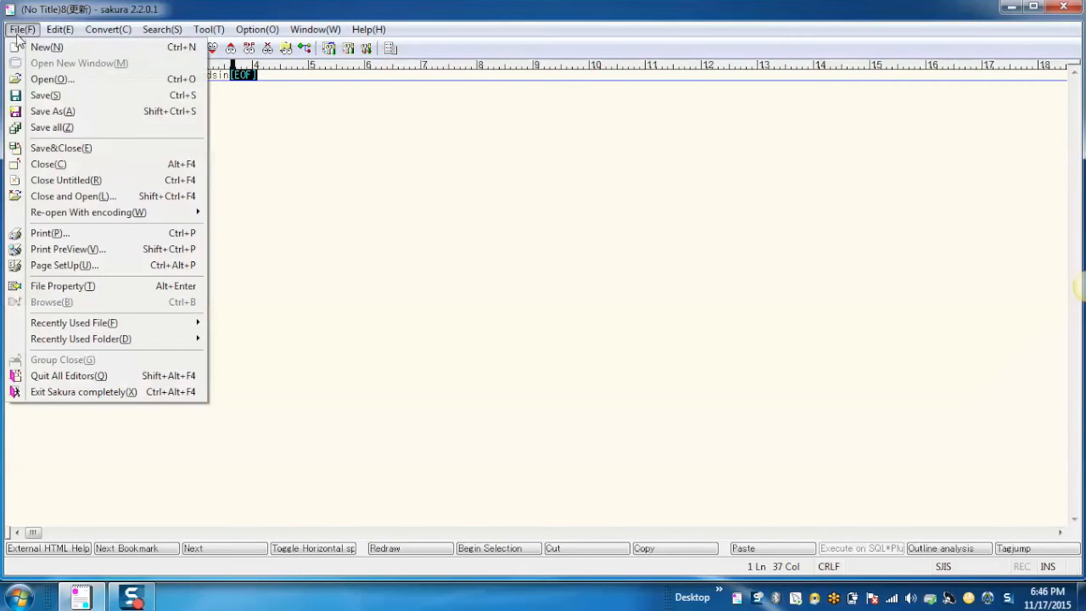
pyautogui.click(53, 79)
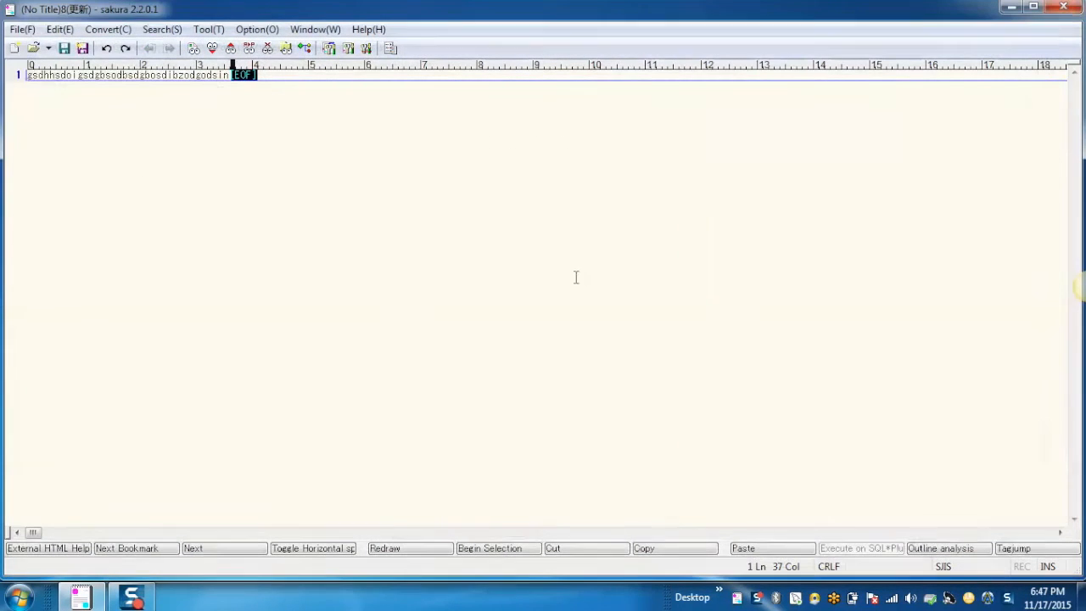
pyautogui.moveTo(428, 278)
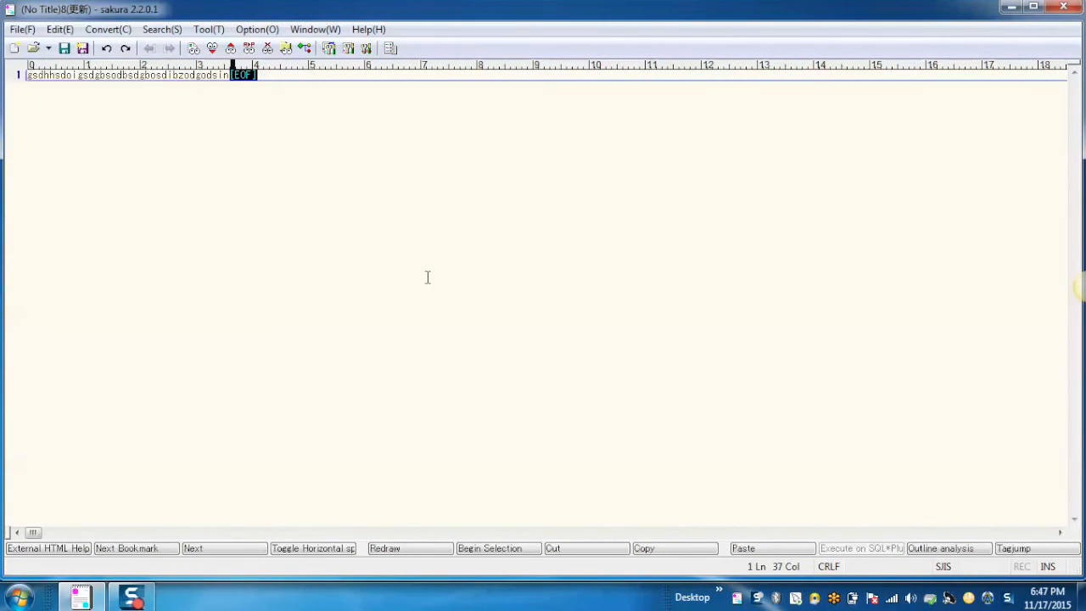